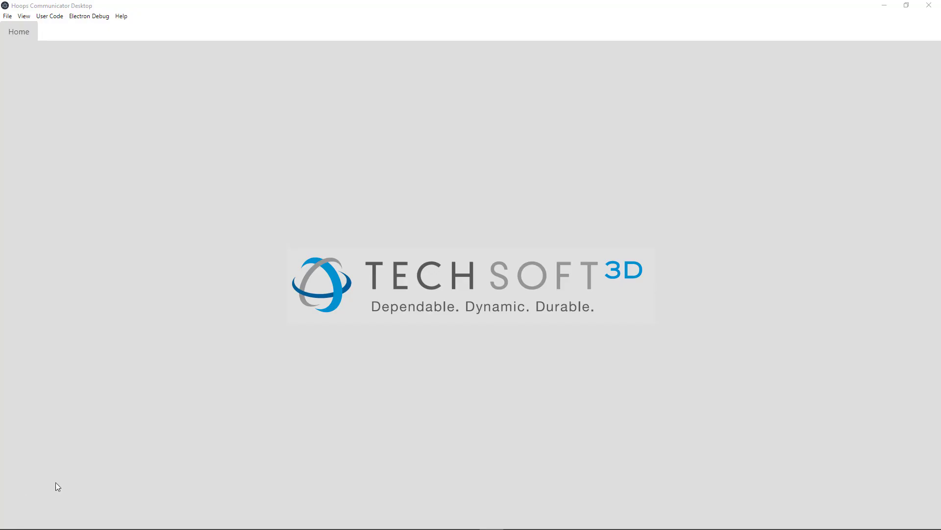
pyautogui.moveTo(99, 196)
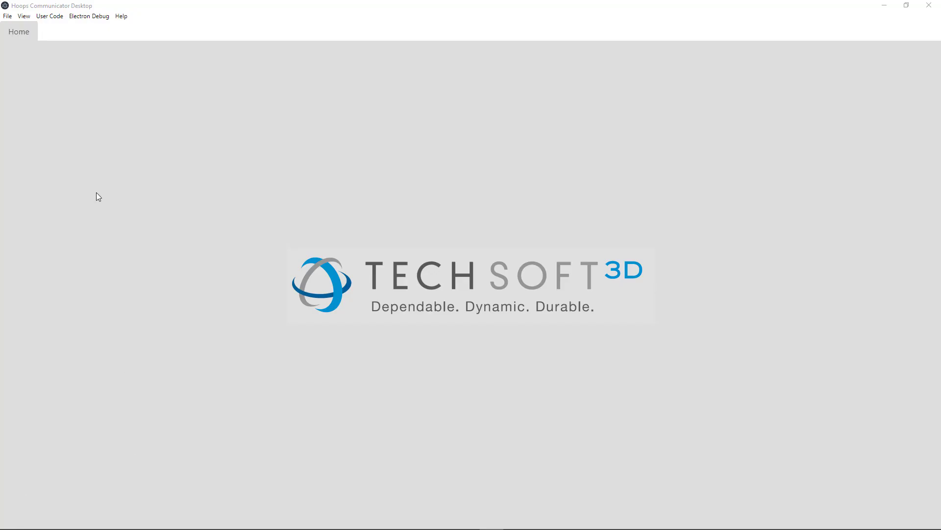
pyautogui.moveTo(51, 126)
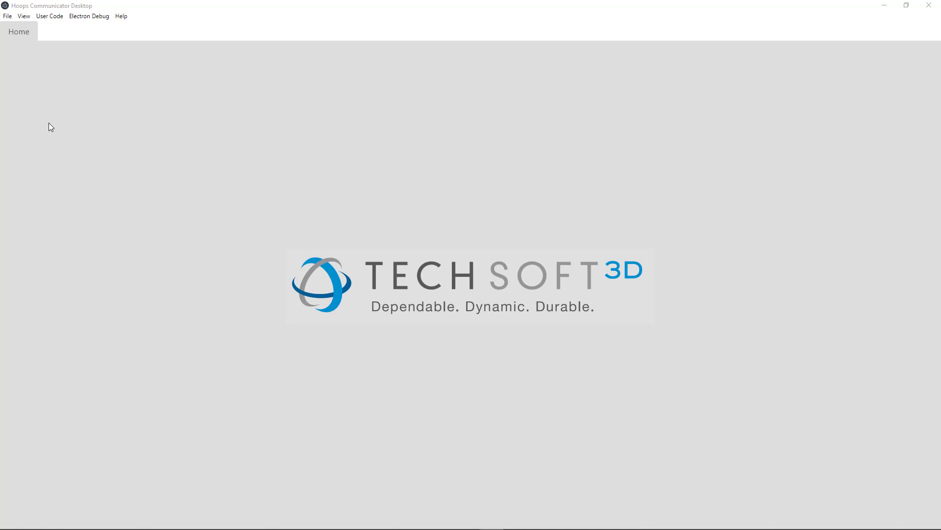
pyautogui.moveTo(40, 73)
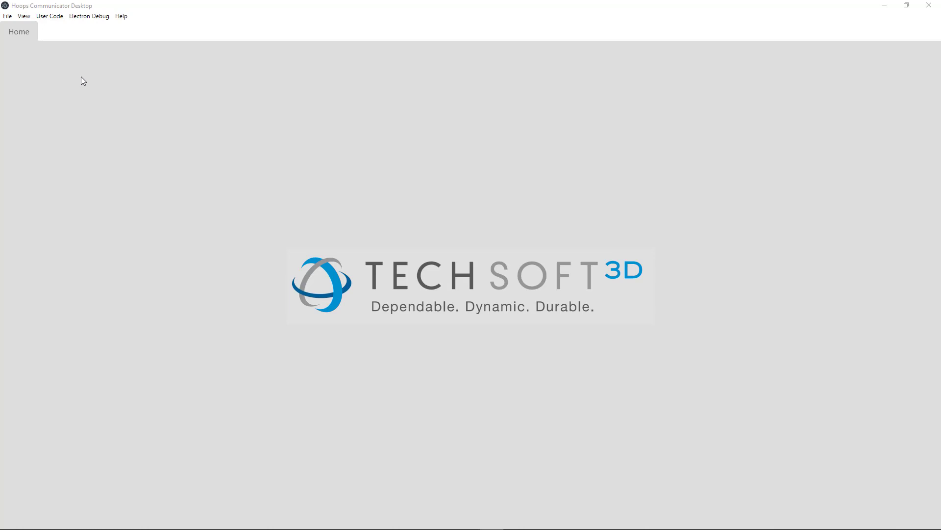
# Step: Select _micro engine.CATProduct from the micro_engine folder via File > Open With CSR
pyautogui.click(7, 15)
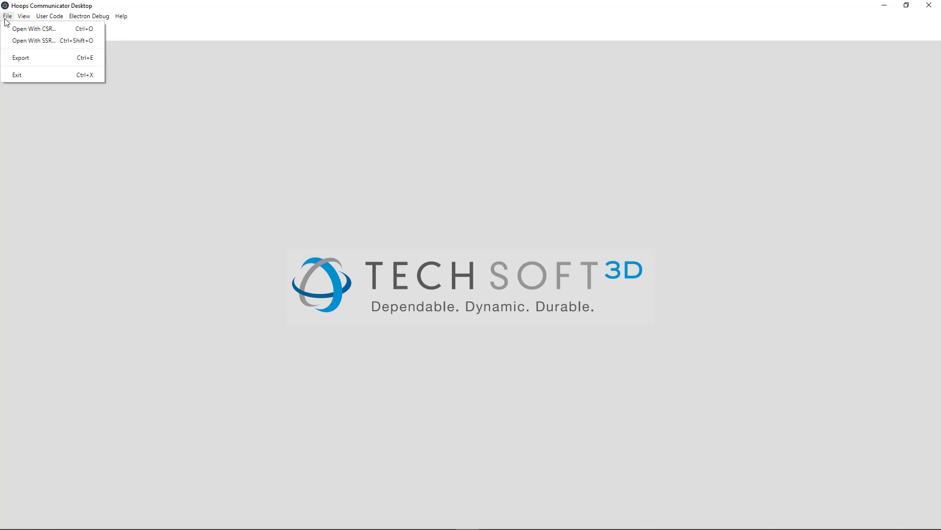
pyautogui.moveTo(33, 29)
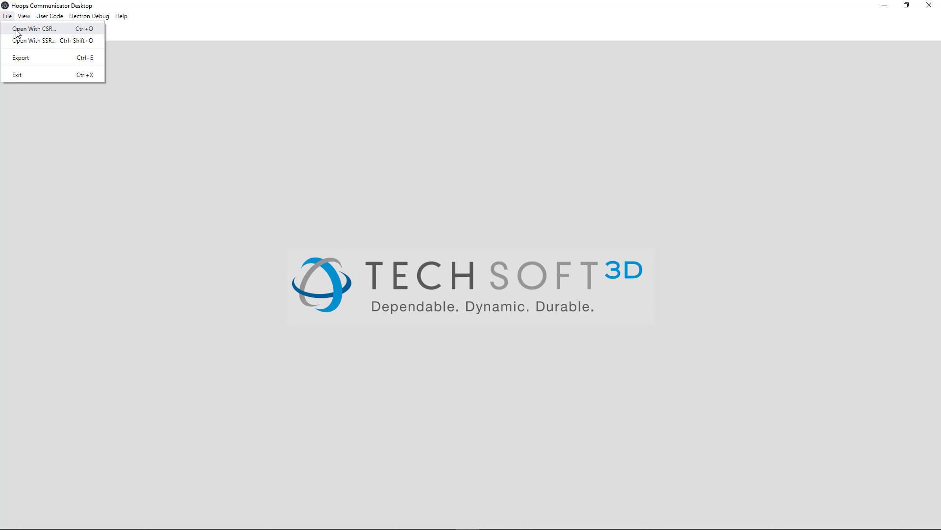
pyautogui.click(34, 29)
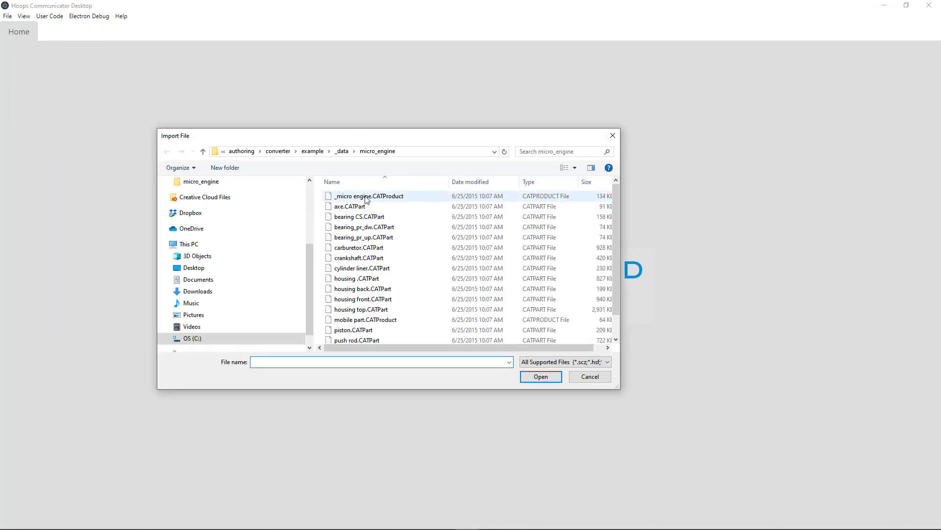
pyautogui.click(369, 196)
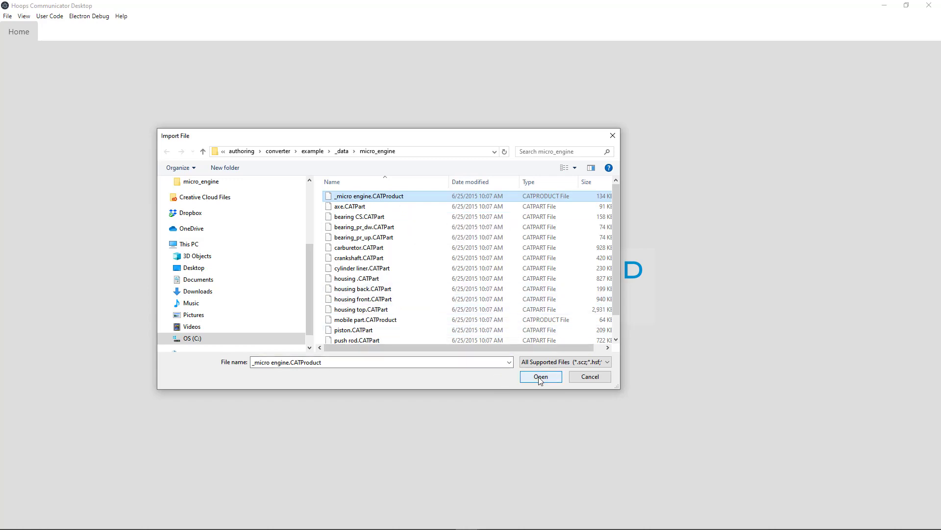
# Step: Open the selected micro engine assembly so it loads in the viewer
pyautogui.click(540, 377)
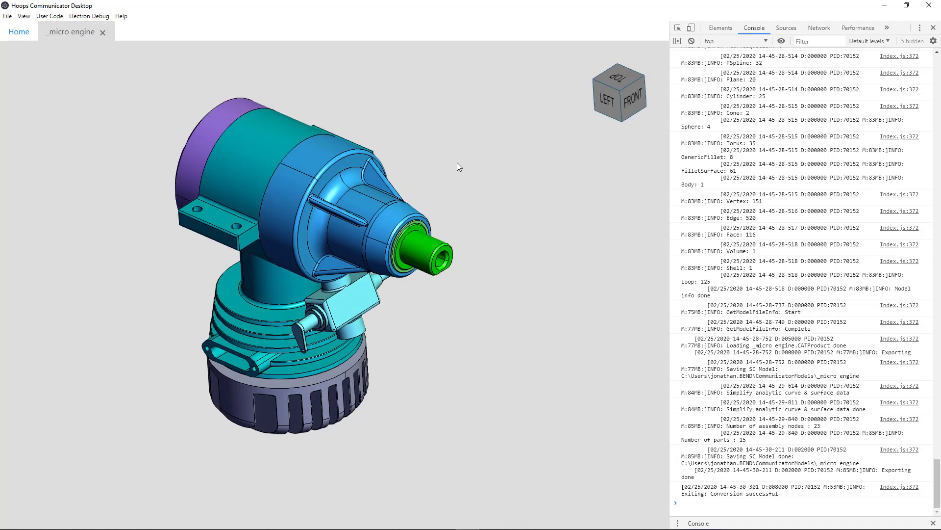
pyautogui.moveTo(230, 212)
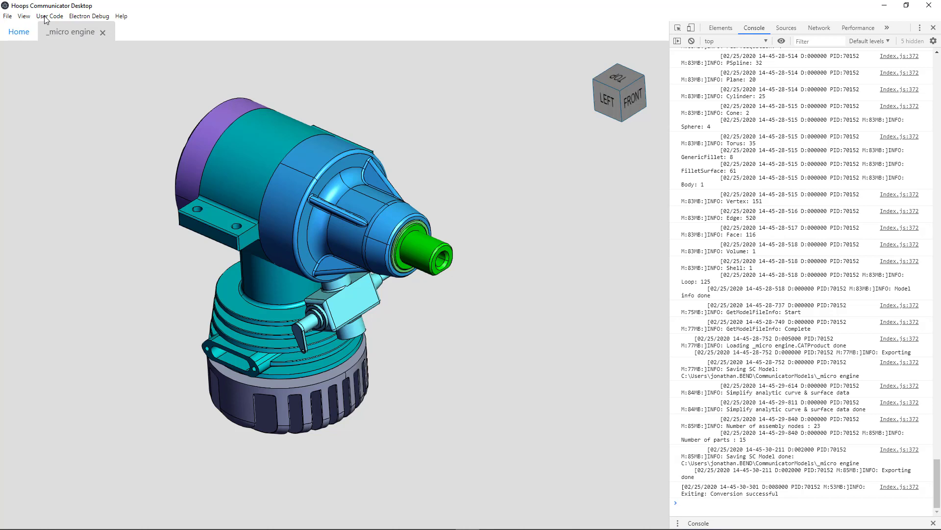
pyautogui.click(23, 15)
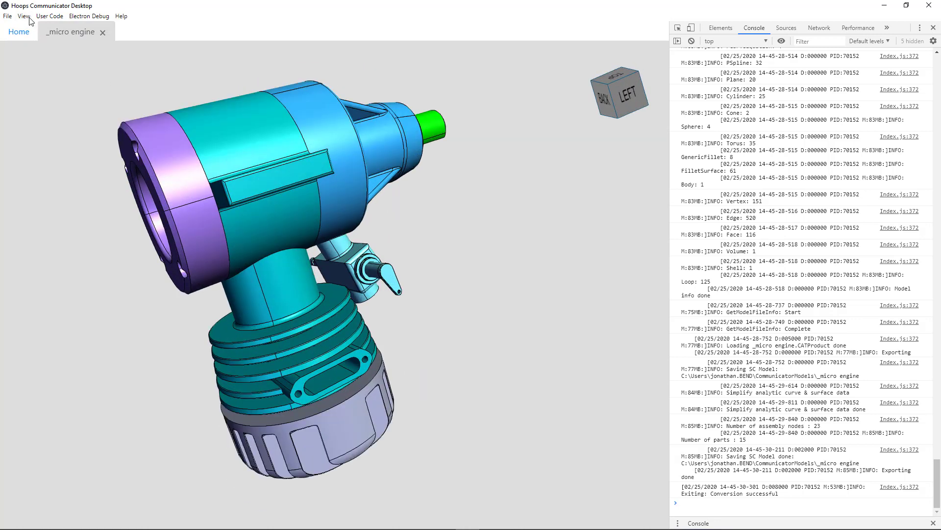
pyautogui.click(24, 16)
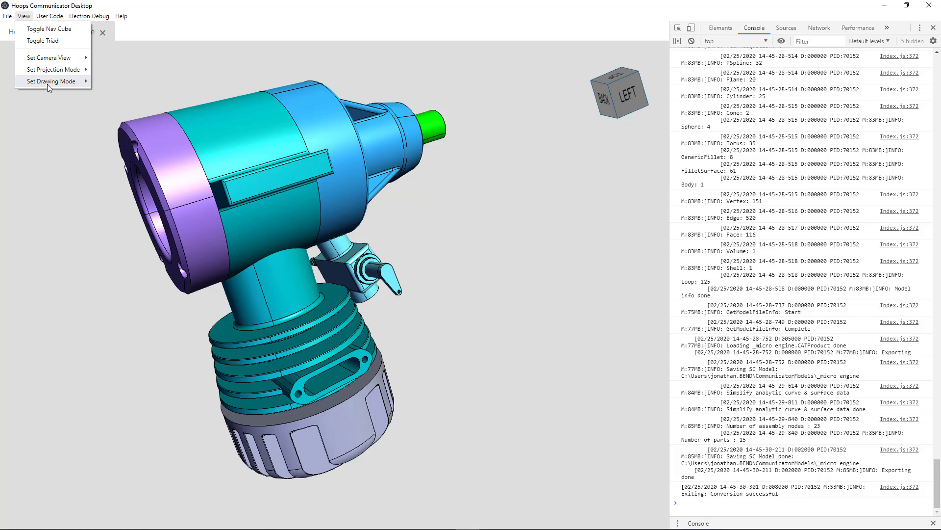
pyautogui.click(51, 81)
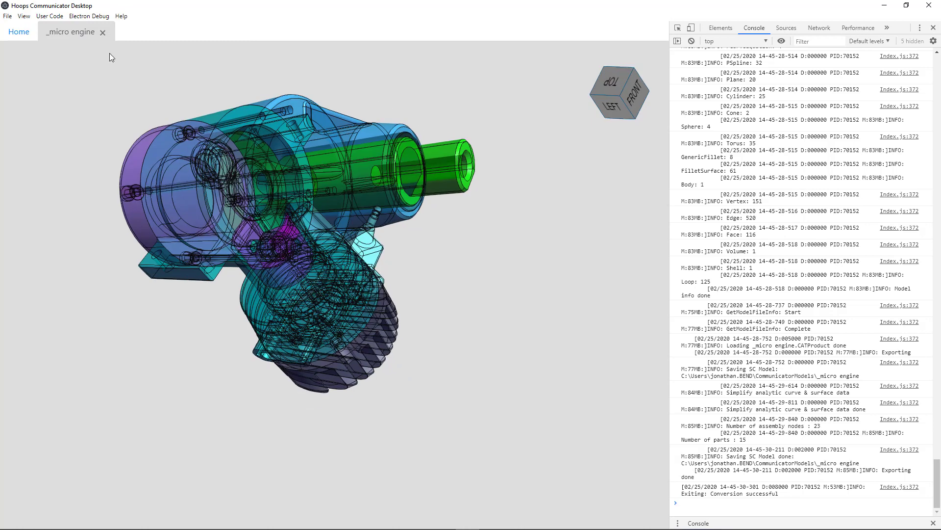
pyautogui.click(24, 16)
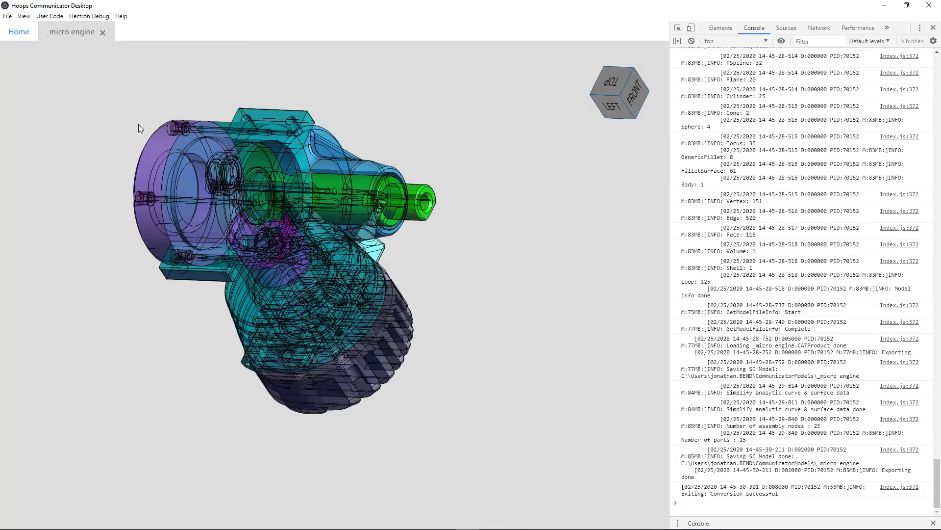
pyautogui.click(25, 16)
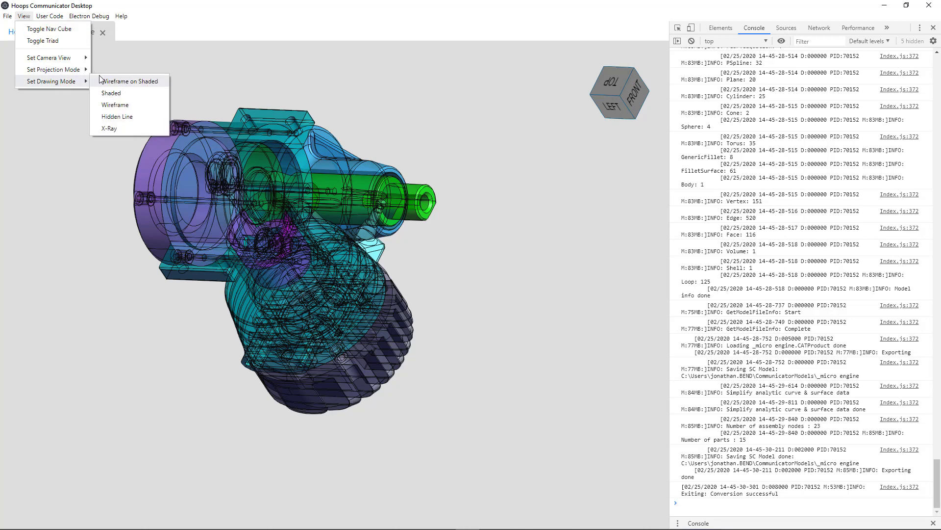
pyautogui.moveTo(110, 91)
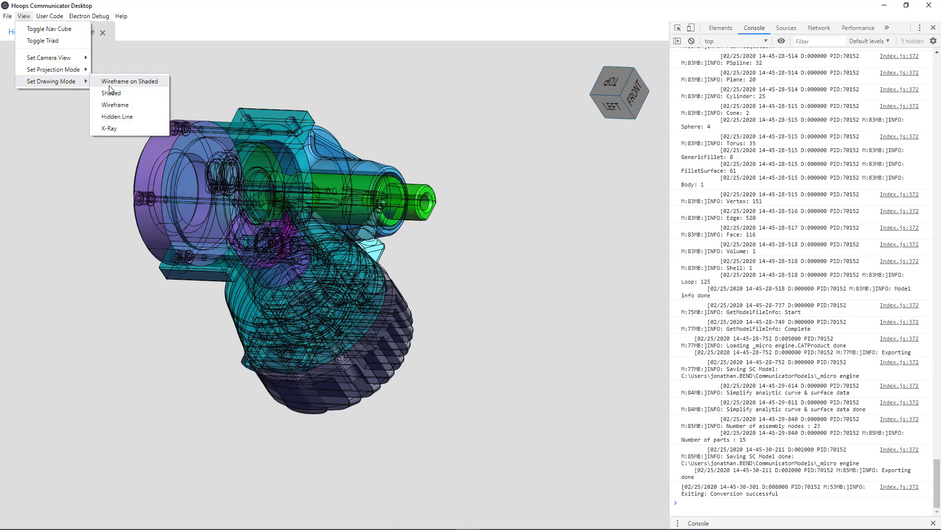
pyautogui.click(111, 92)
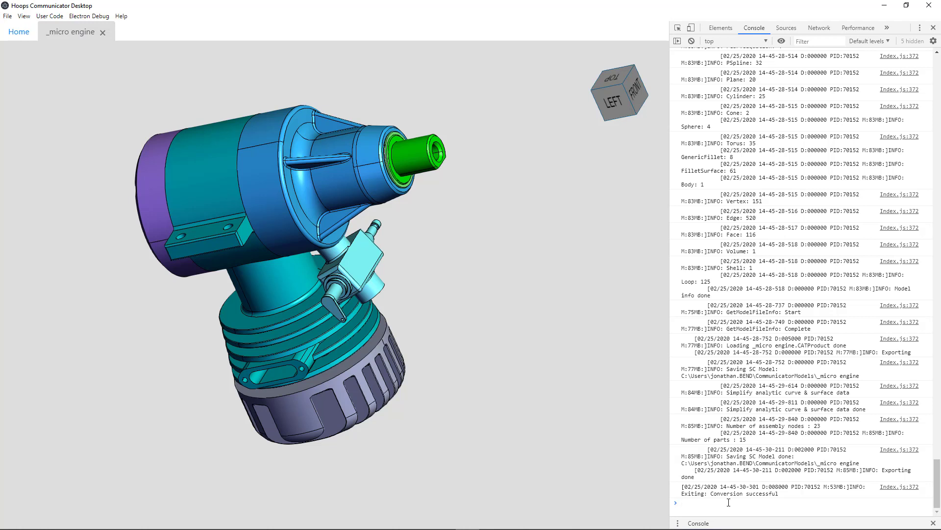
# Step: Run viewers[id].view.setSimpleShadowEnabled(true) in the DevTools console
pyautogui.write('viewers["38d64a49-79e0-4506-b822-9d44a8297b0b')
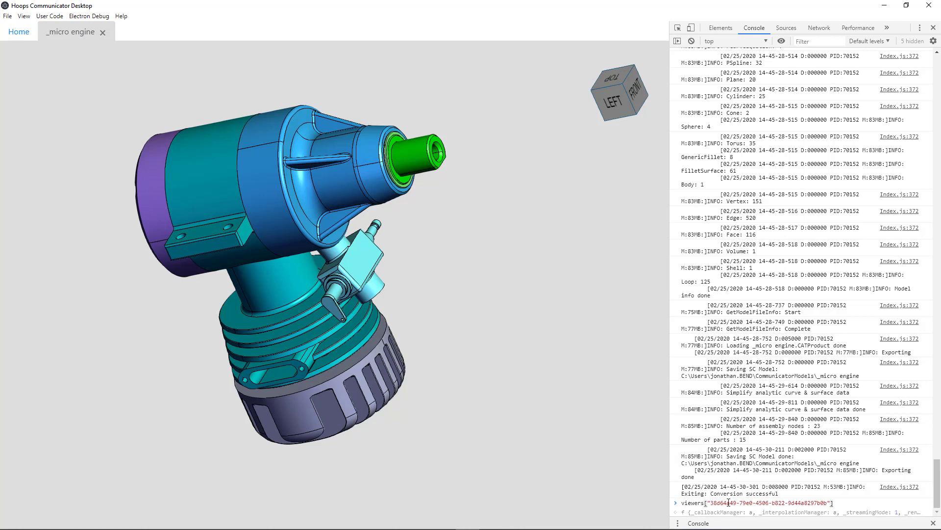
pyautogui.write('.')
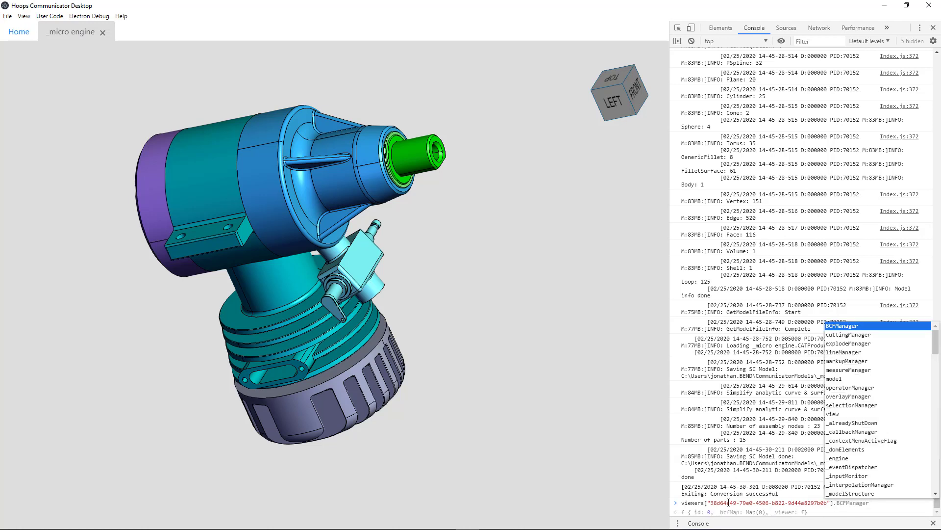
pyautogui.write('.view')
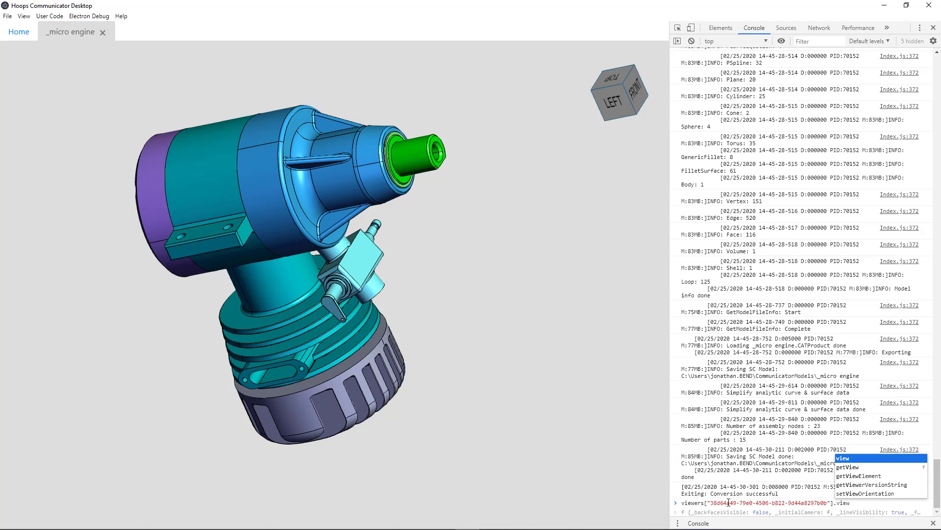
pyautogui.write('.setSimpleShadowEnabled')
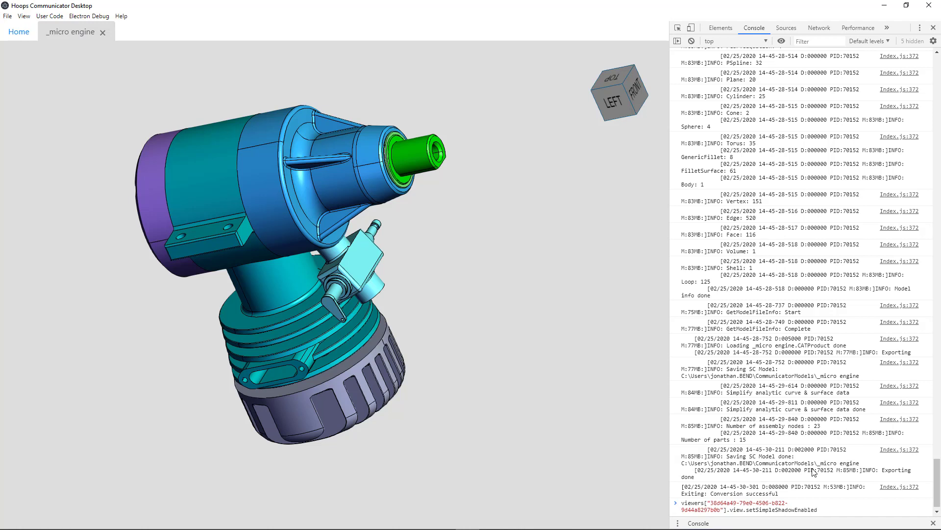
pyautogui.write('(true)')
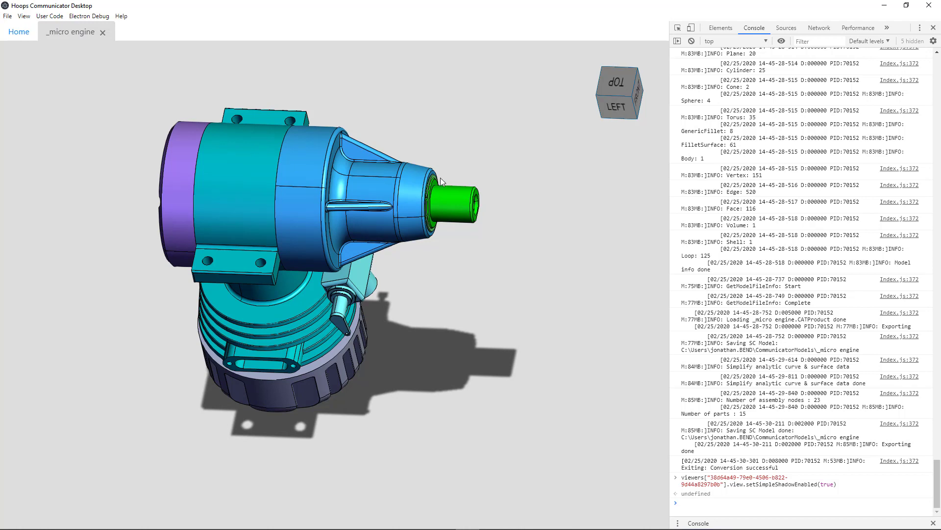
pyautogui.click(50, 15)
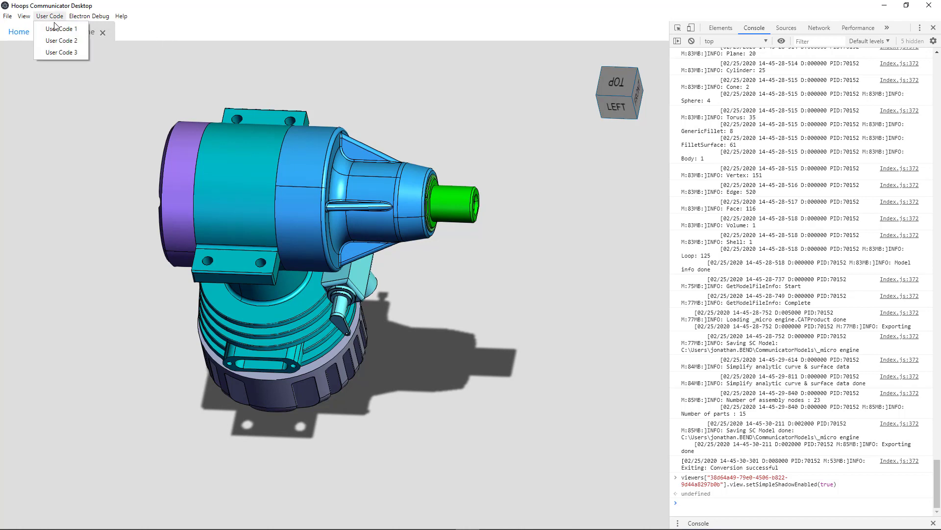
pyautogui.click(121, 16)
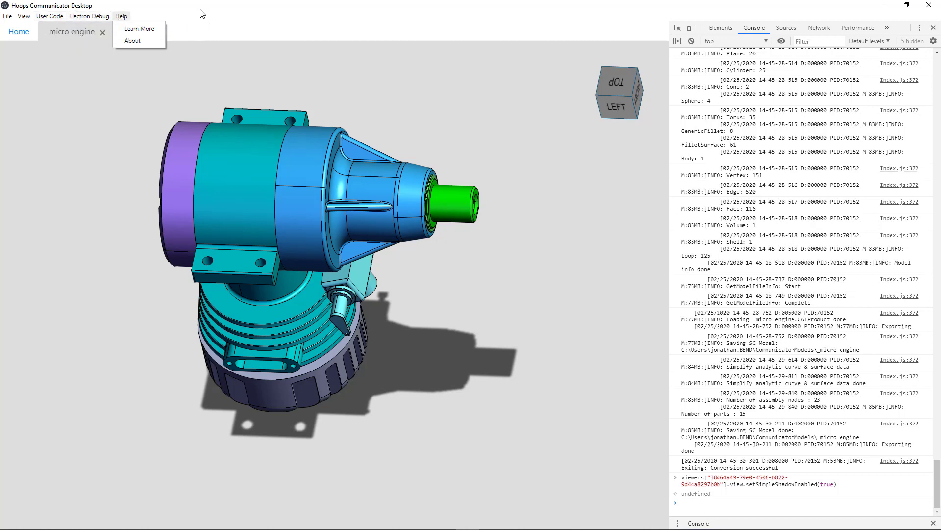
pyautogui.click(50, 15)
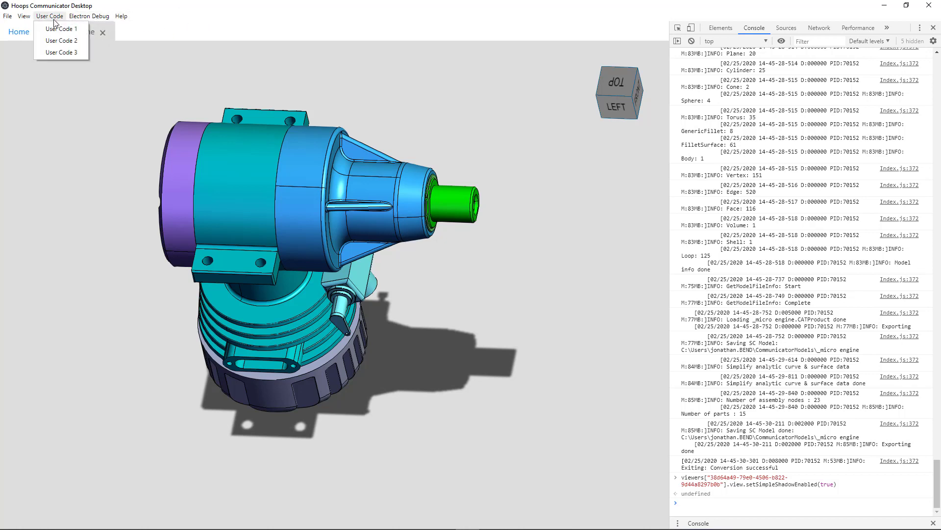
pyautogui.moveTo(61, 29)
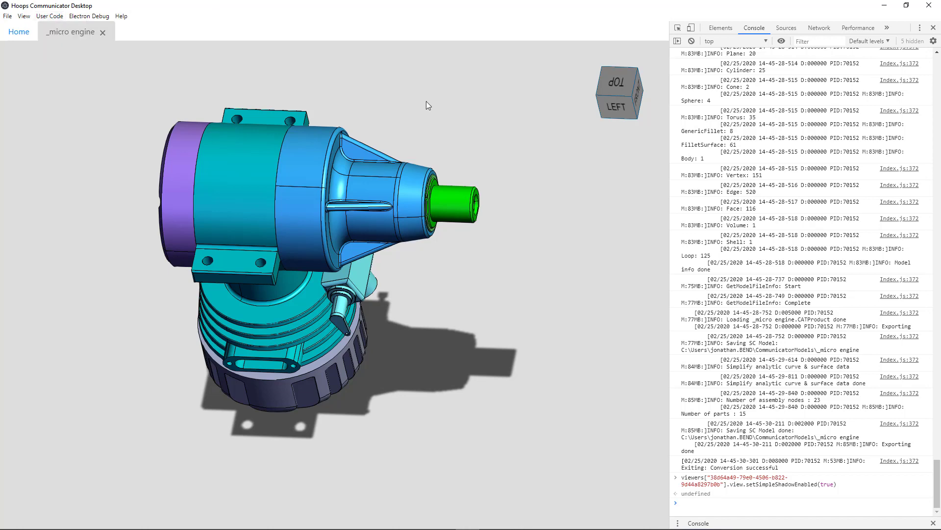
pyautogui.moveTo(418, 103)
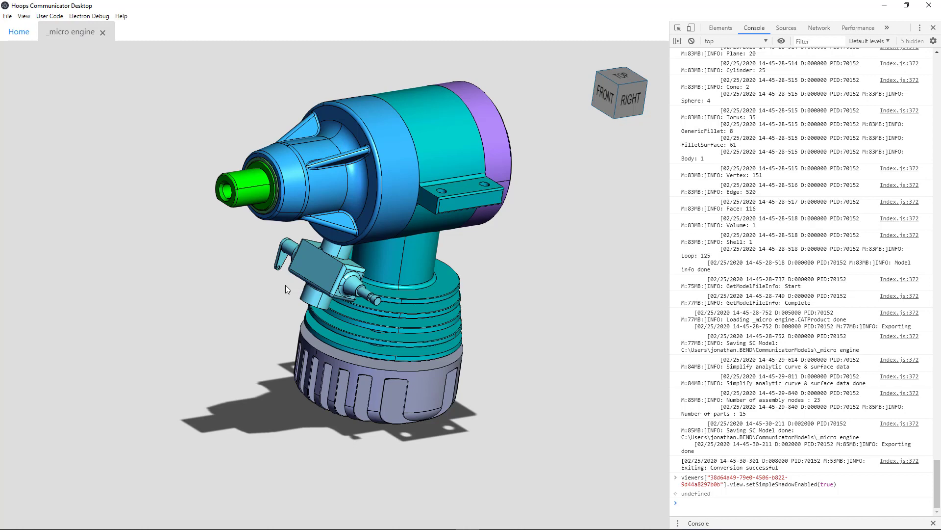
# Step: Orbit the micro engine to view it and its shadow from the side
pyautogui.moveTo(285, 288); pyautogui.dragTo(222, 268)
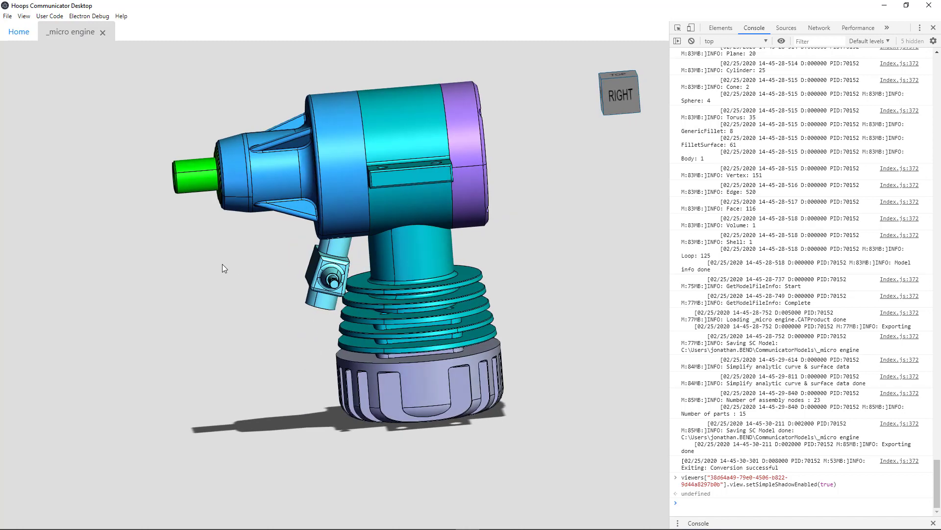
pyautogui.moveTo(223, 268); pyautogui.dragTo(238, 278)
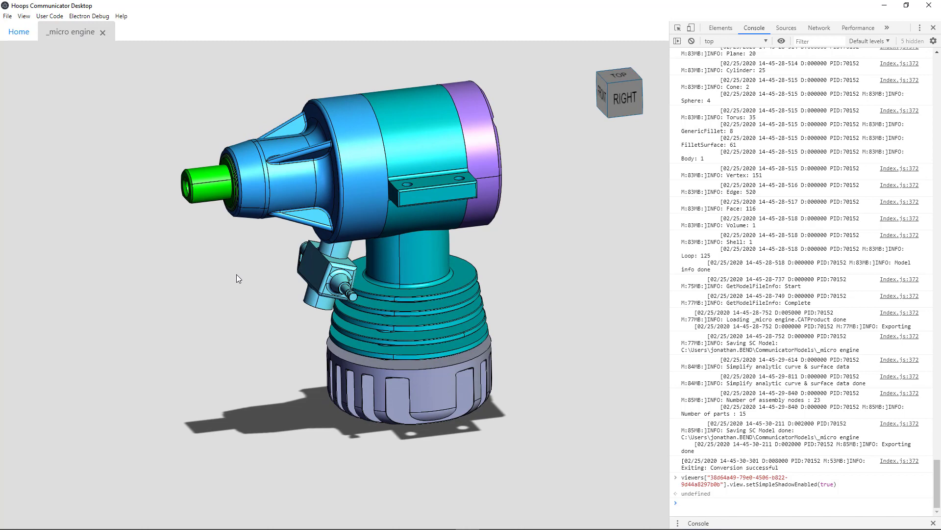